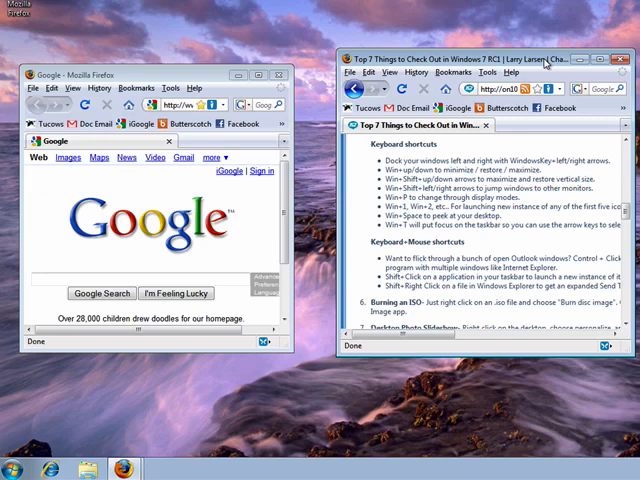
{"action": "scroll", "scroll_direction": "down", "scroll_amount": 3}
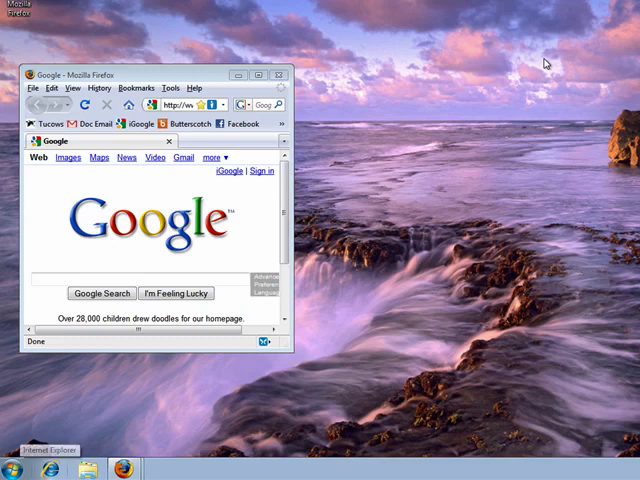
{"action": "mouse_move", "coordinate": [220, 468]}
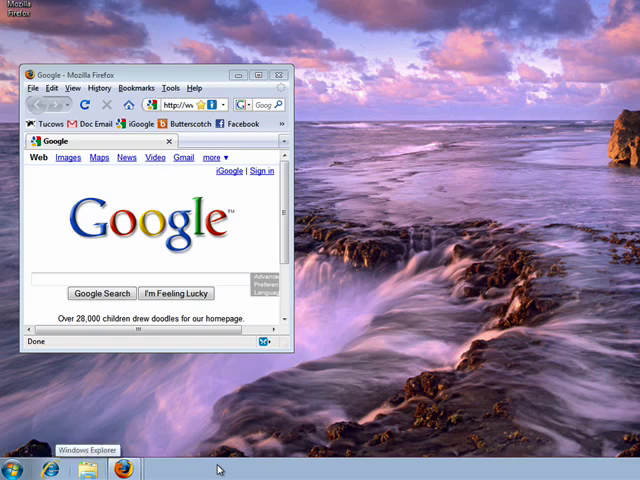
{"action": "mouse_move", "coordinate": [544, 230]}
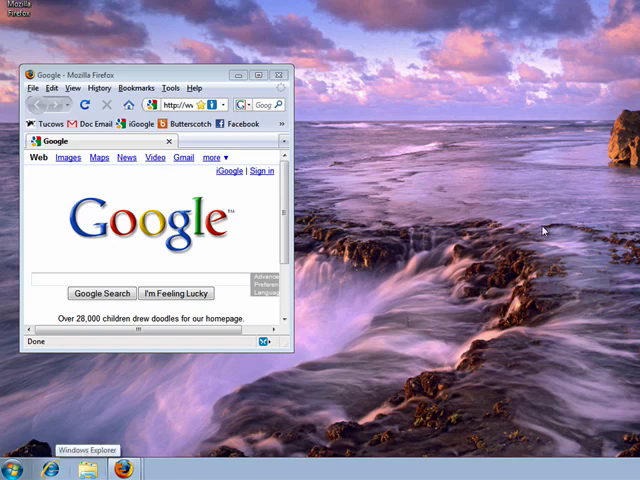
{"action": "mouse_move", "coordinate": [284, 362]}
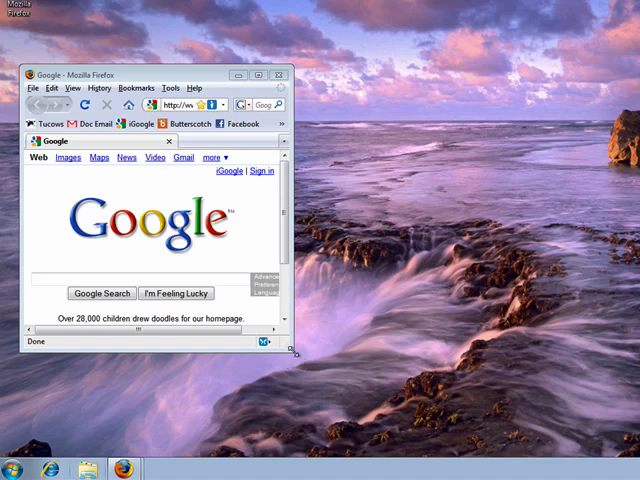
{"action": "mouse_move", "coordinate": [548, 430]}
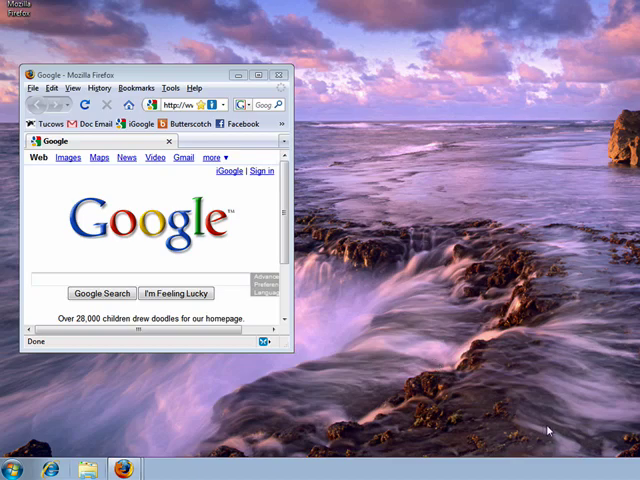